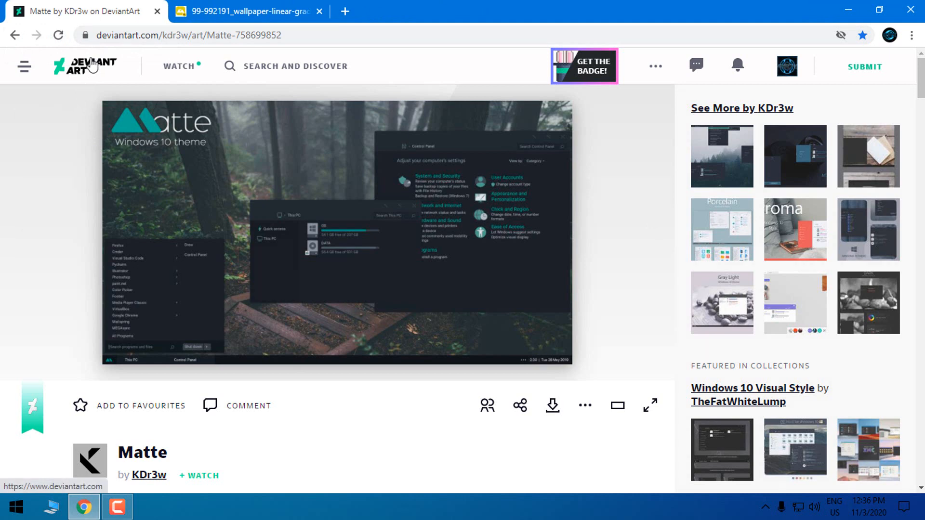
- Open Matte's Theme folder in matte_by_kdr3w to show the Normal Taskbar, Office and SIB Taskbar variants
{"action": "scroll", "scroll_direction": "down", "scroll_amount": 3}
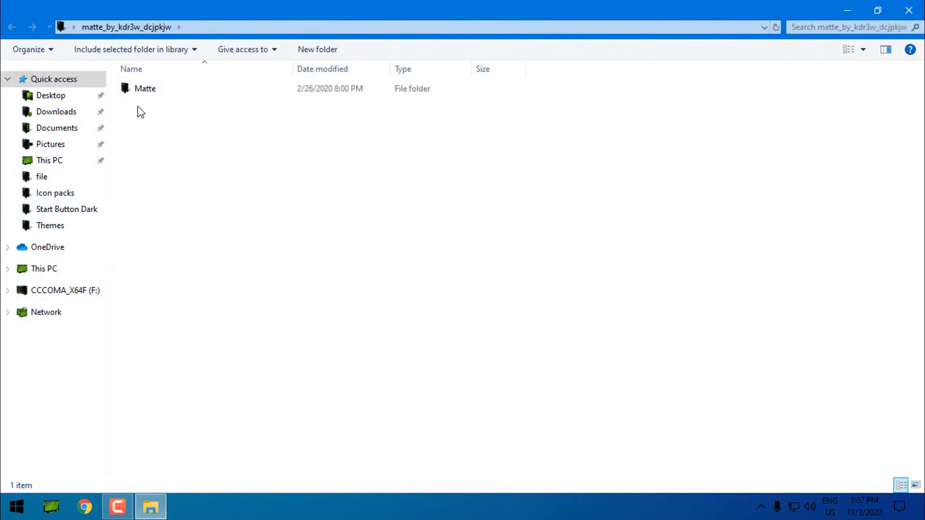
{"action": "double_click", "coordinate": [145, 89]}
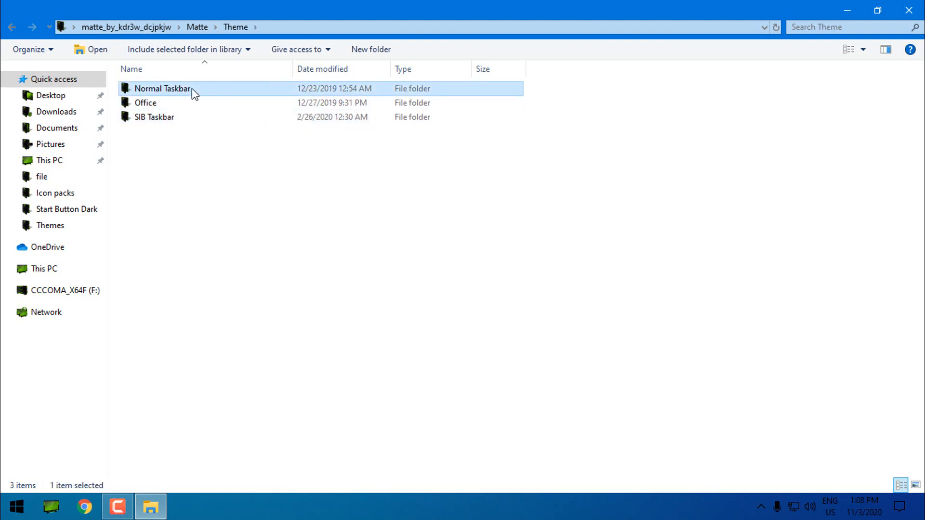